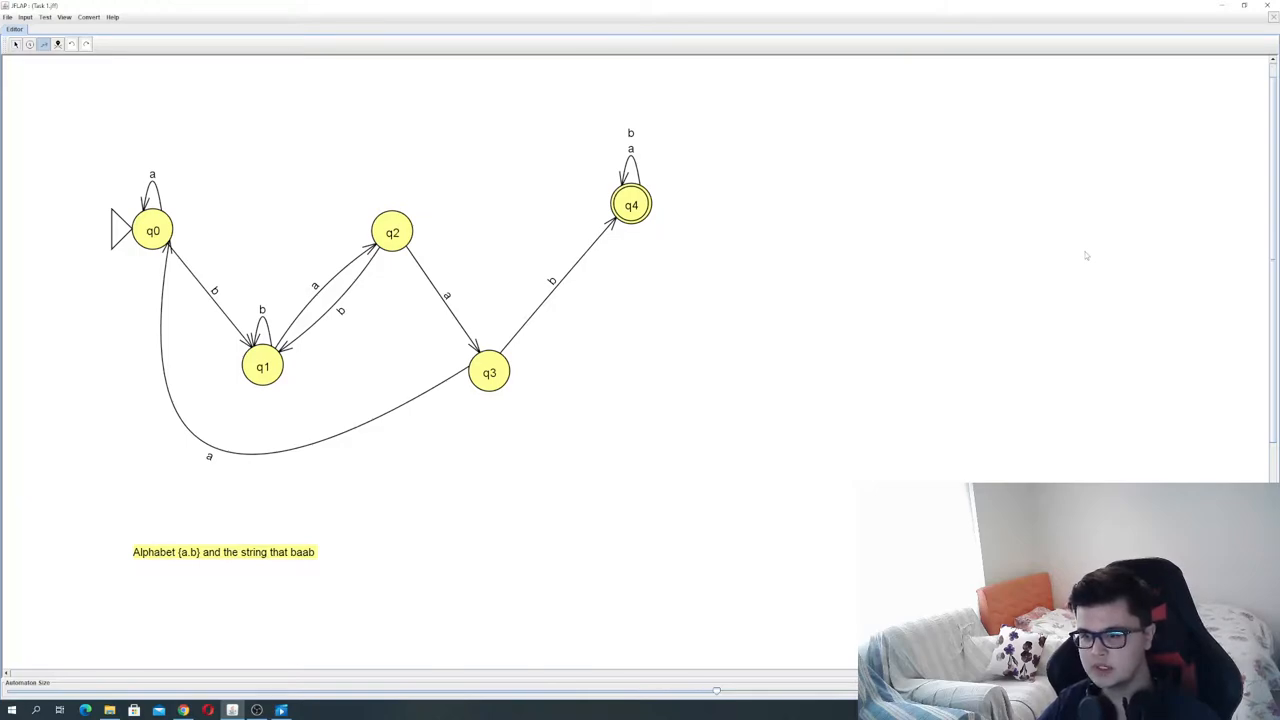
mouse_move(1052, 311)
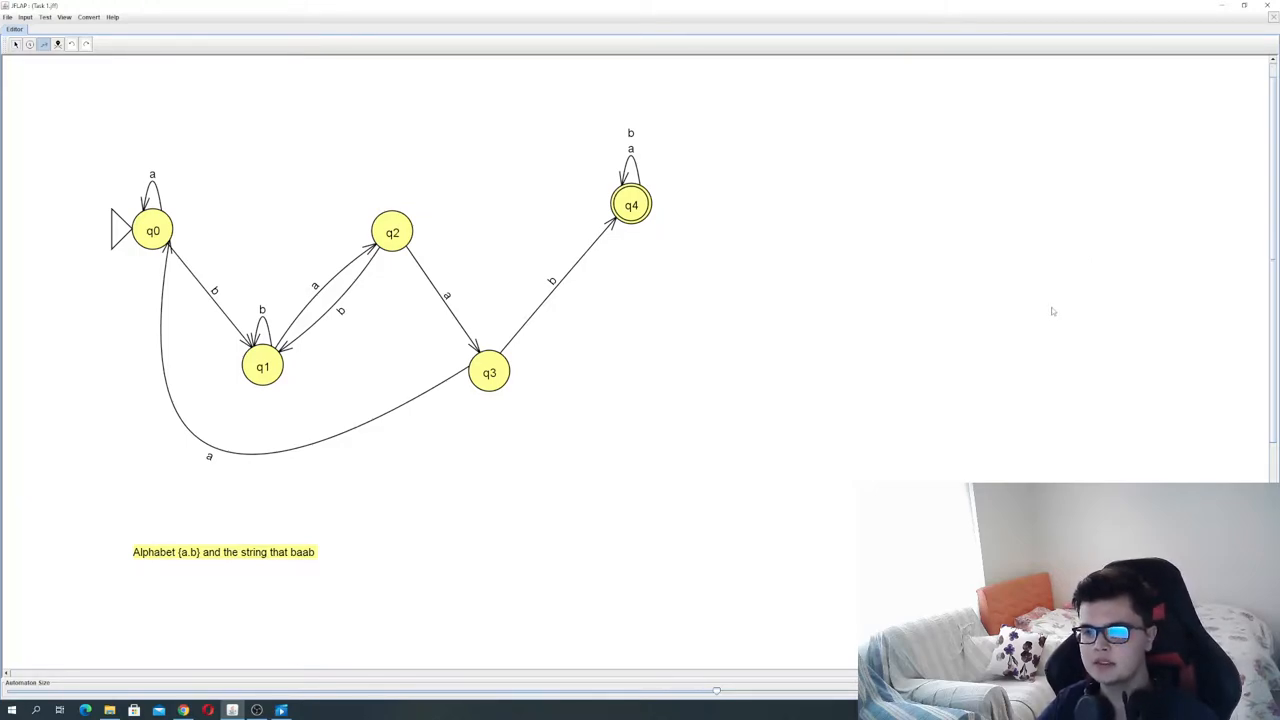
mouse_move(955, 389)
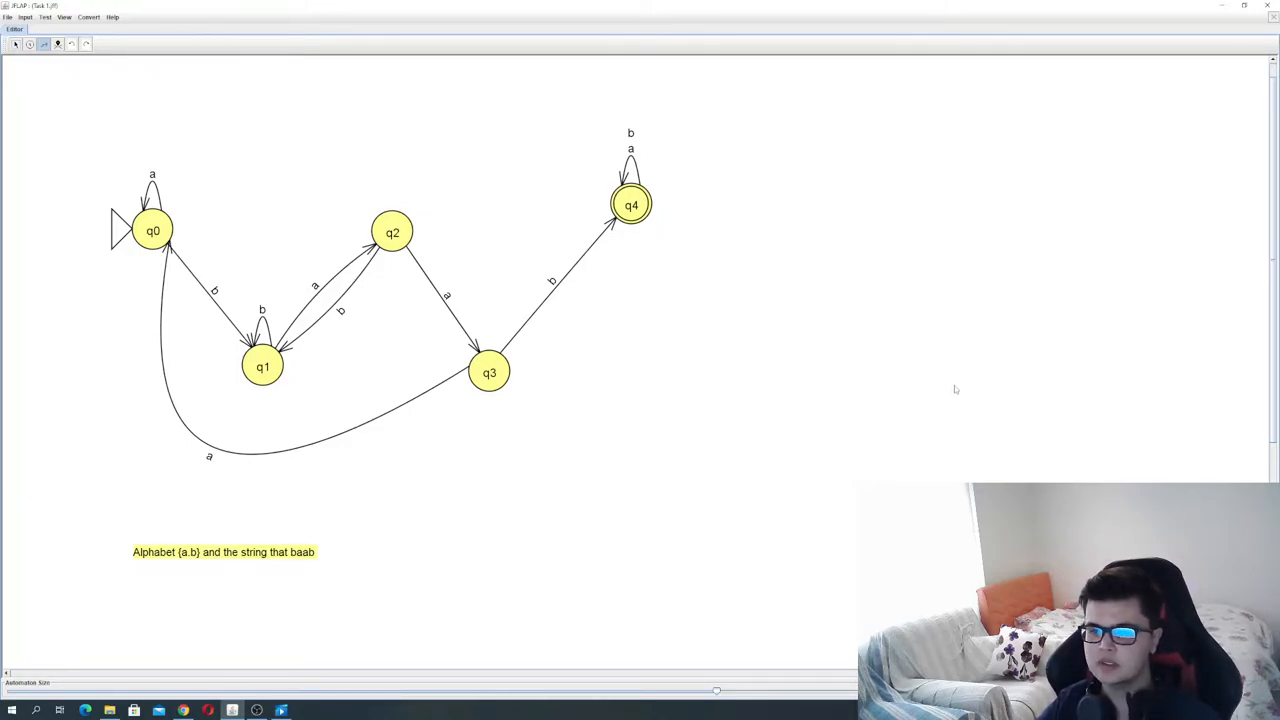
mouse_move(878, 453)
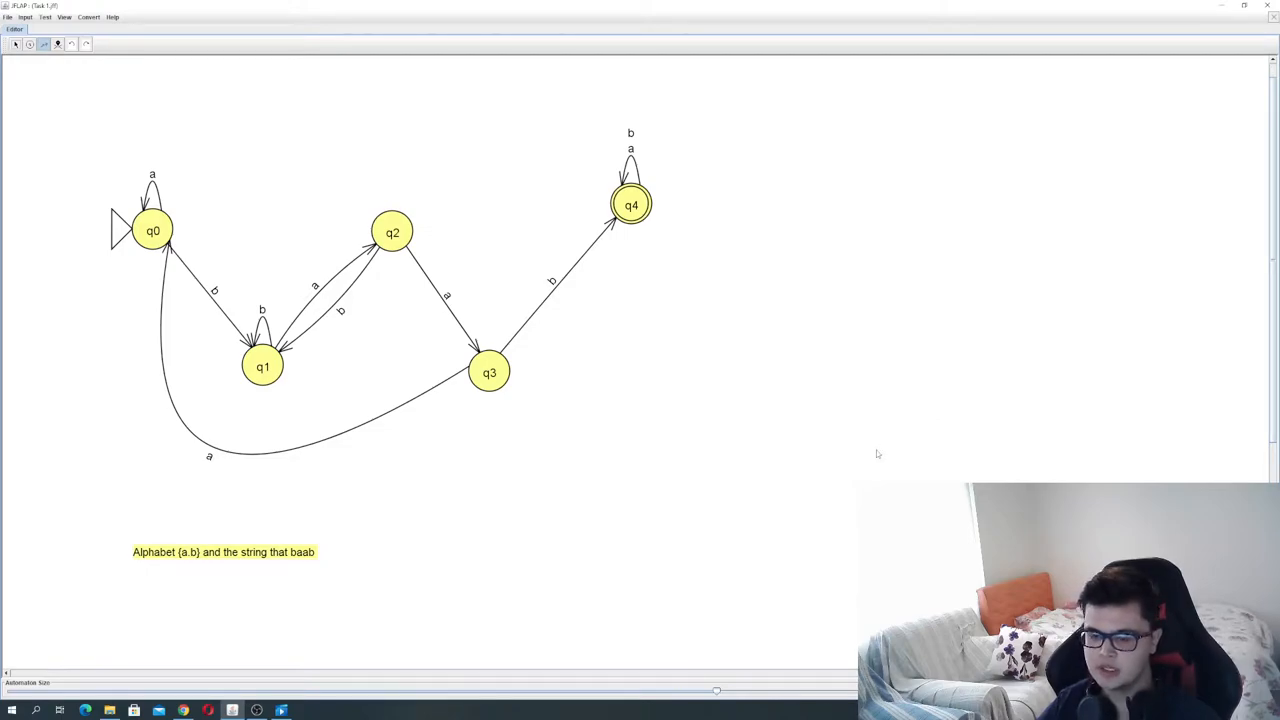
mouse_move(805, 456)
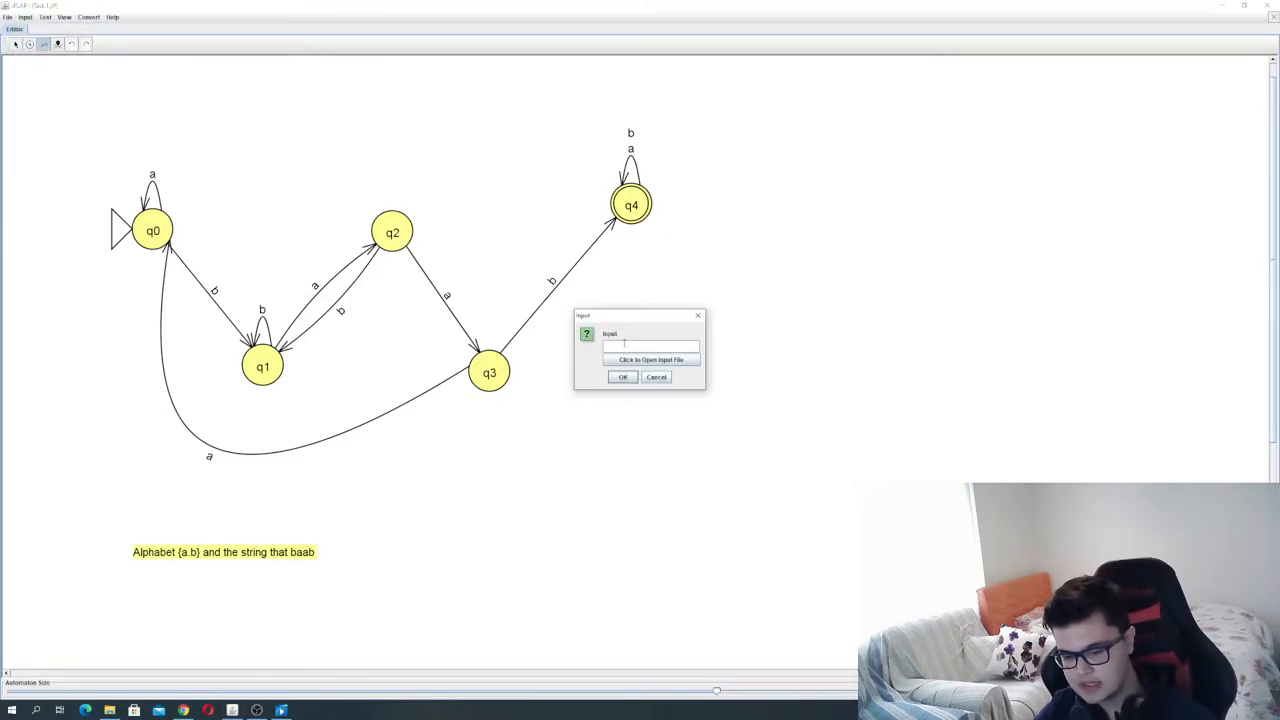
- Enter bbabaab as the input string for a step-by-step simulation
type("baab")
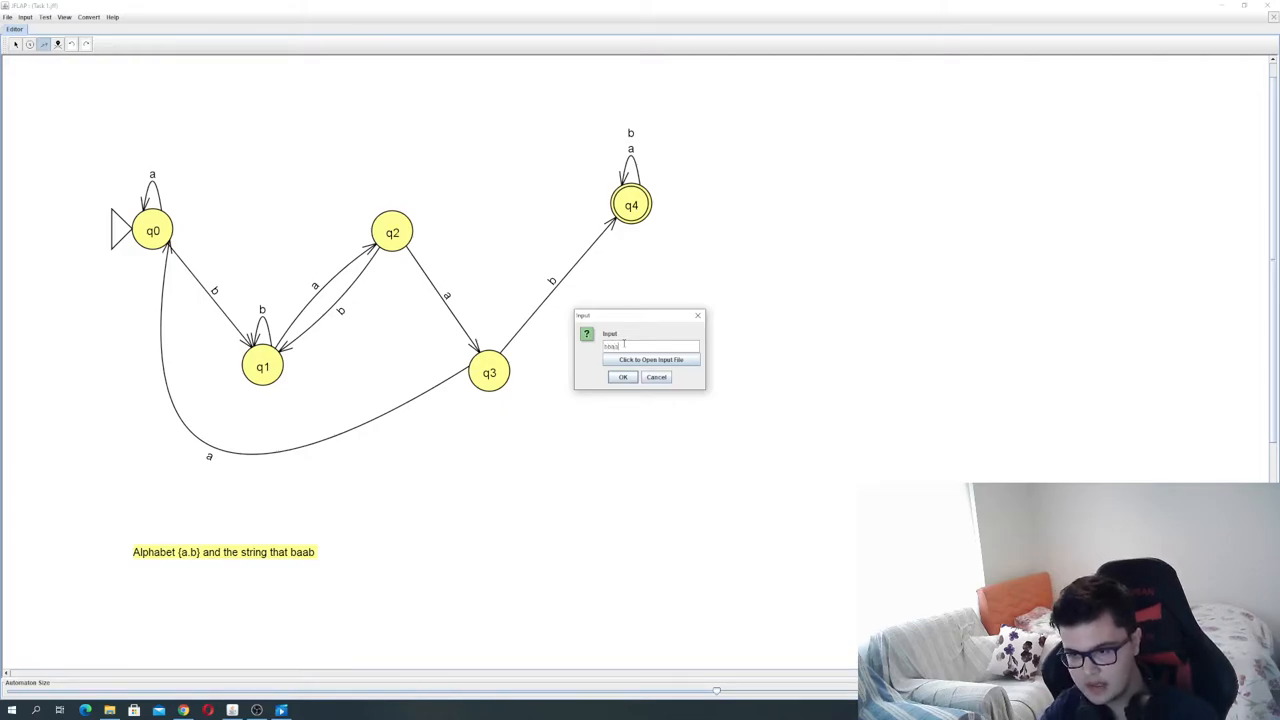
type("b")
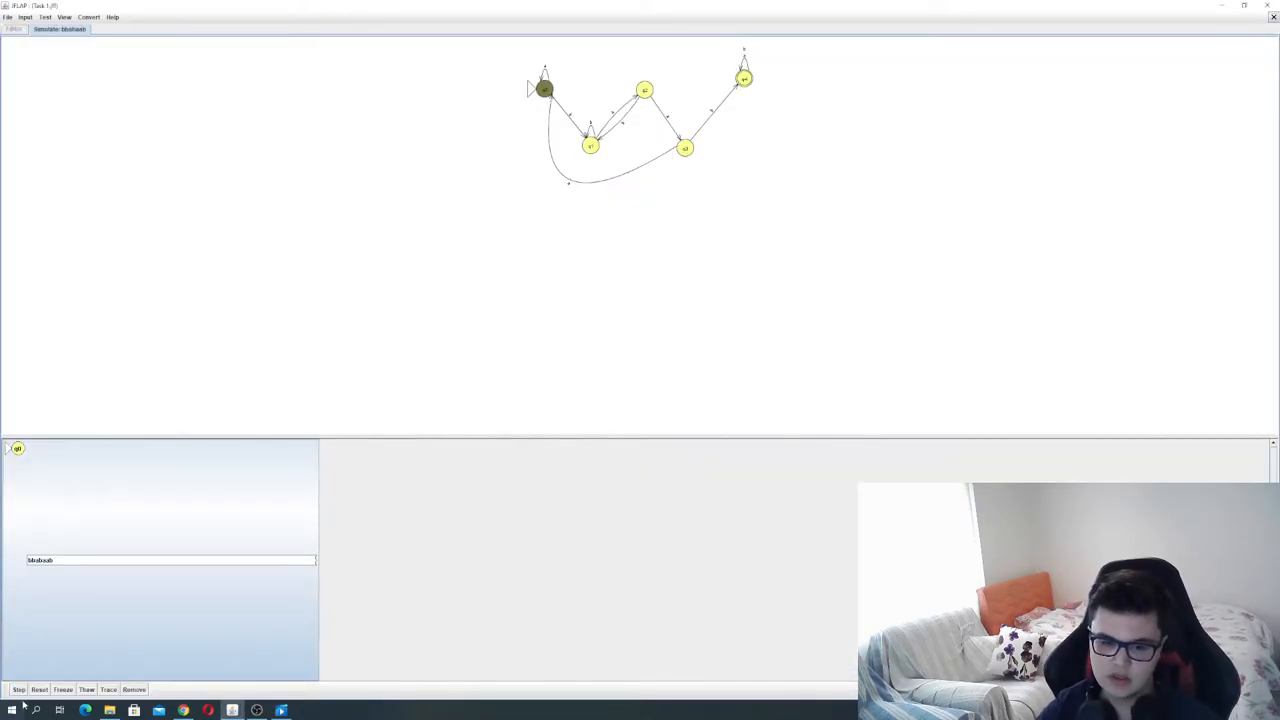
- Step bbabaab through the DFA five times, reaching accepting state q4
left_click(18, 689)
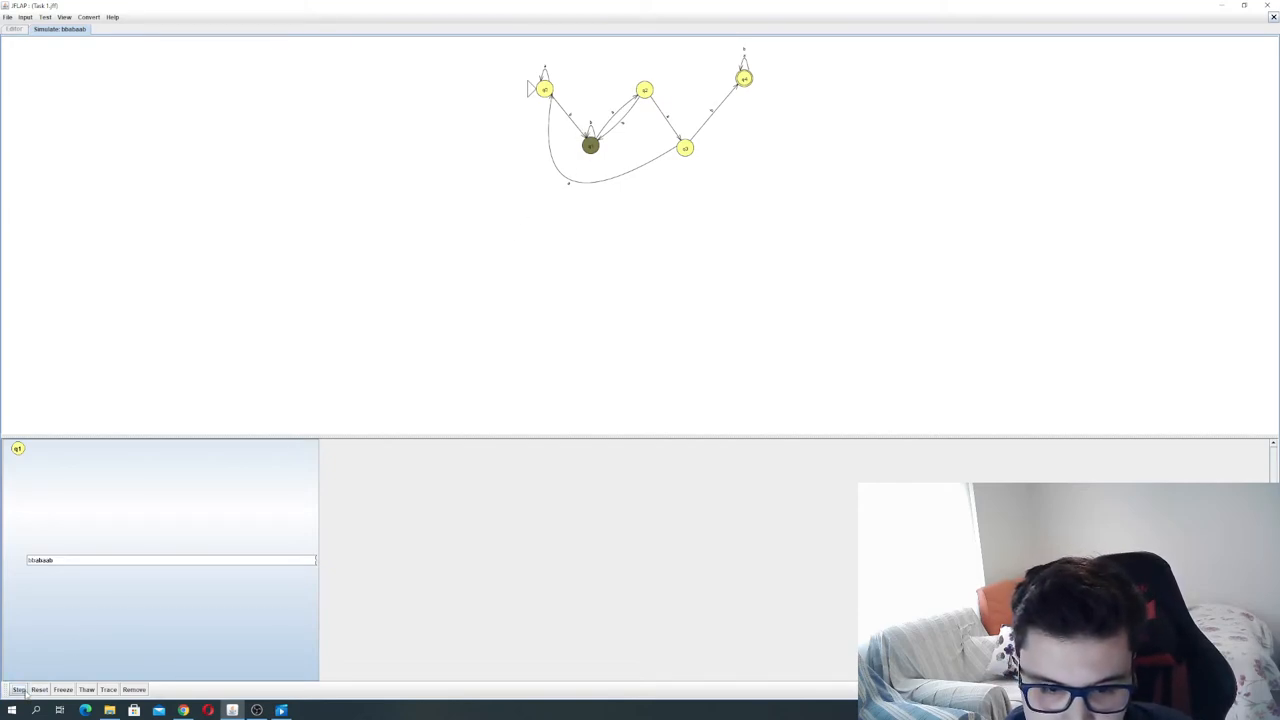
left_click(18, 689)
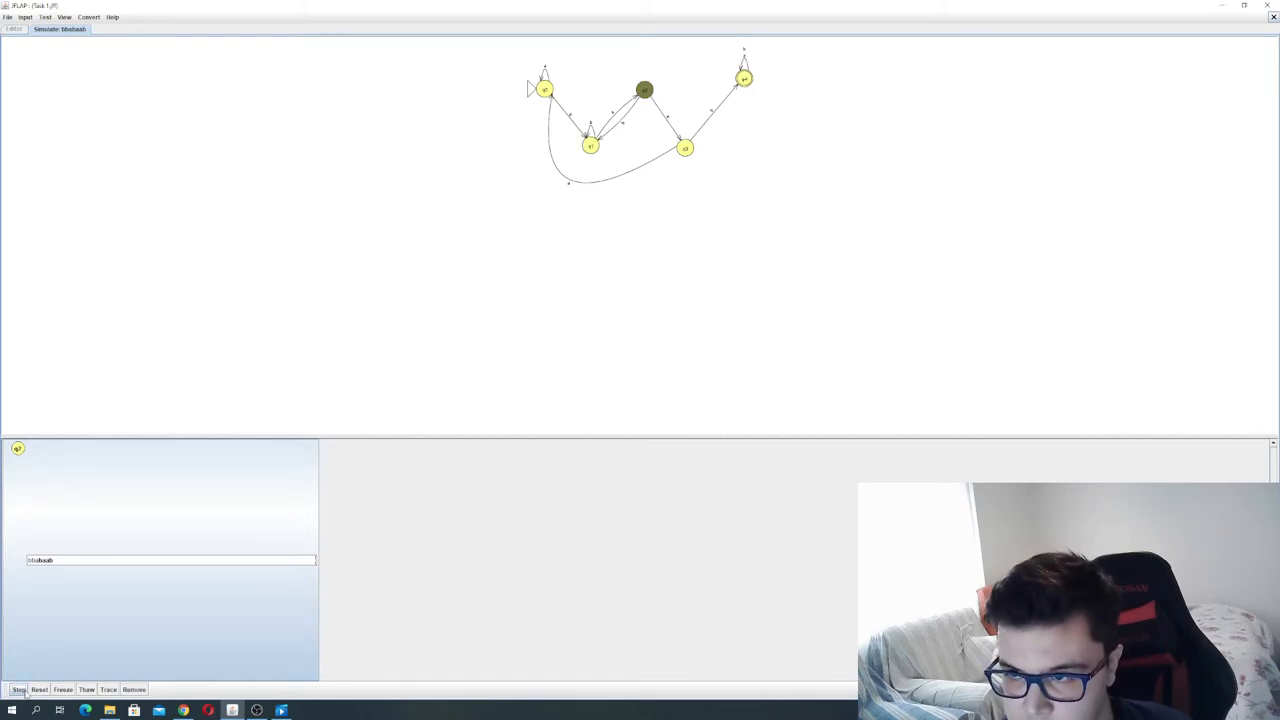
left_click(18, 689)
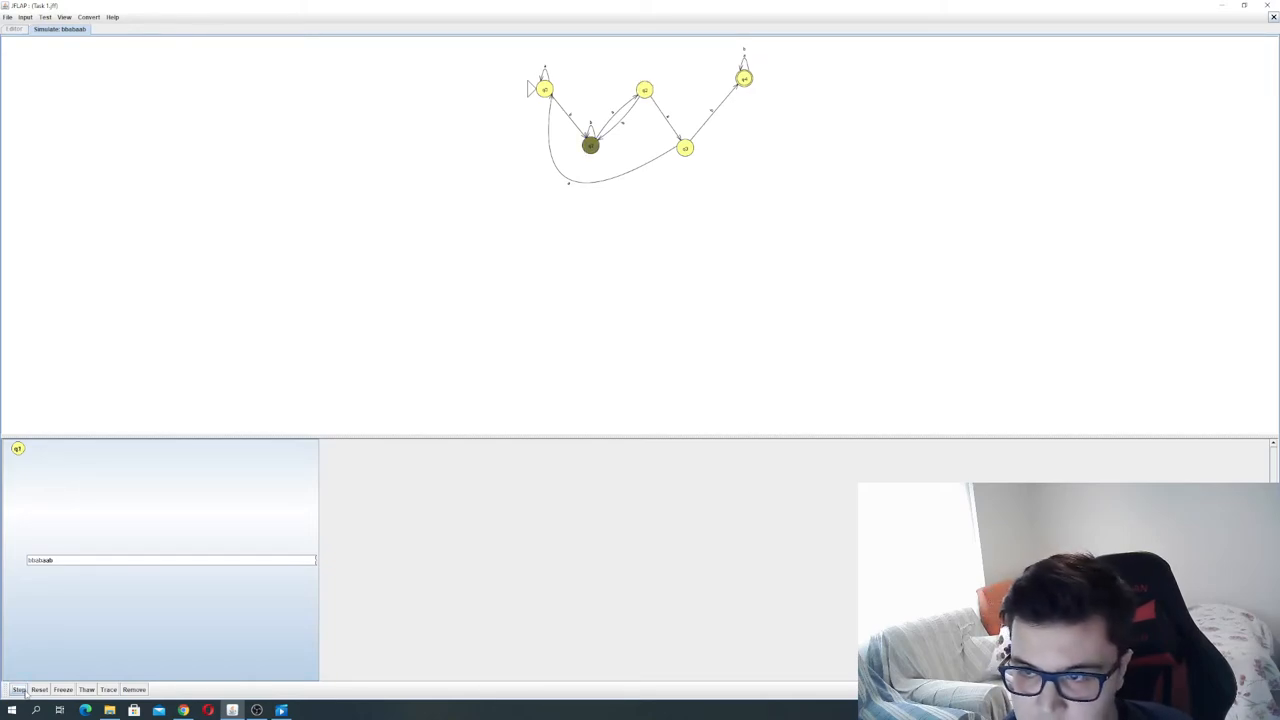
left_click(18, 689)
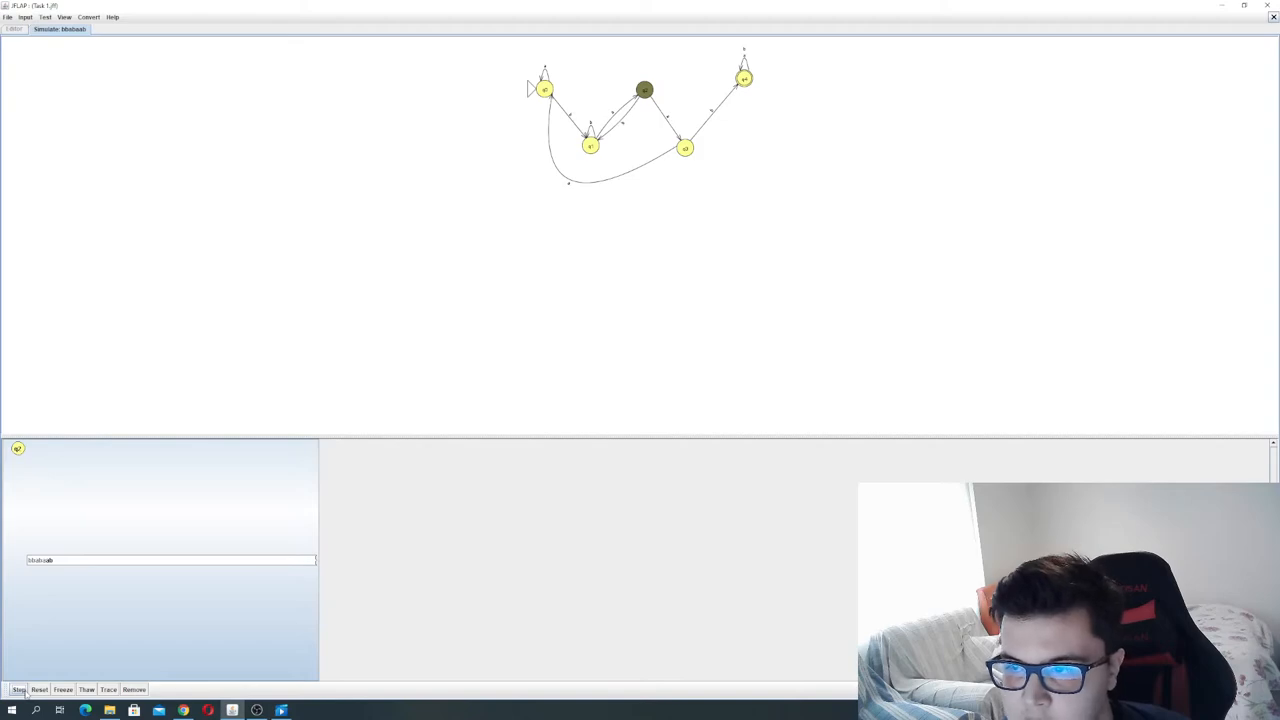
left_click(18, 689)
type("aabbabab")
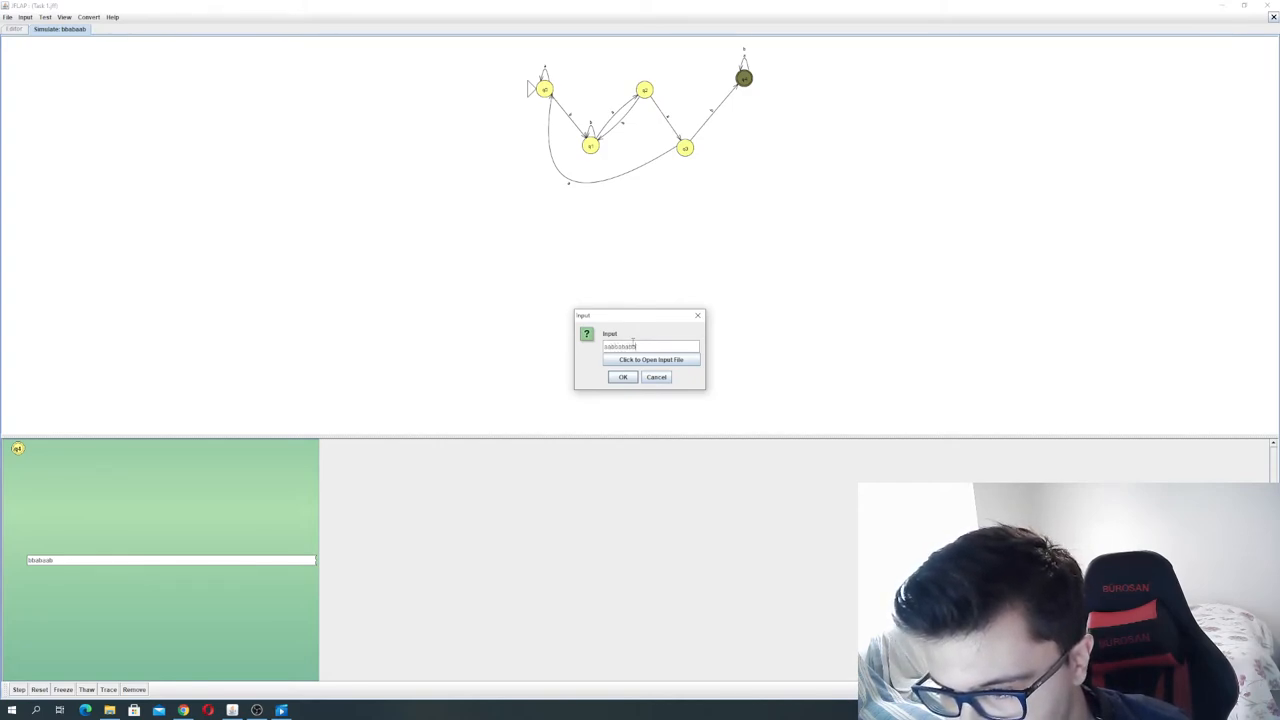
- Confirm aabbababba as the second simulation's input string
left_click(622, 377)
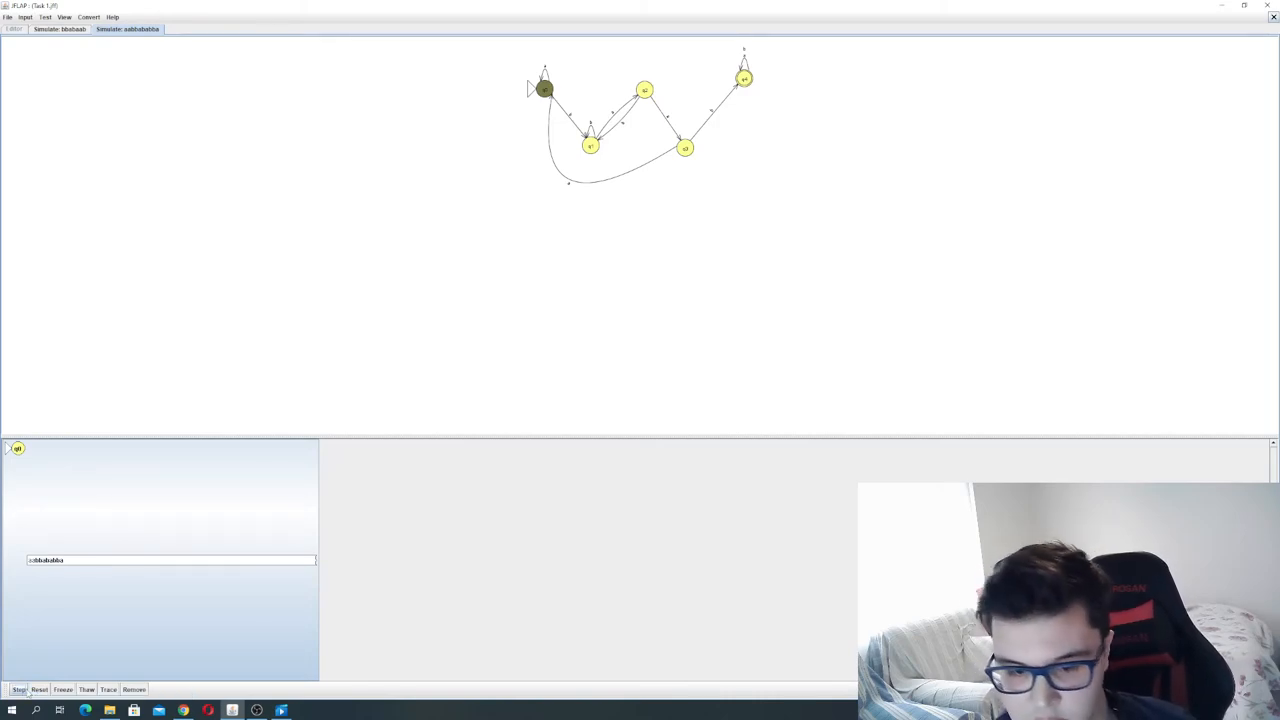
- Step aabbababba four times until it is rejected in state q2
left_click(18, 689)
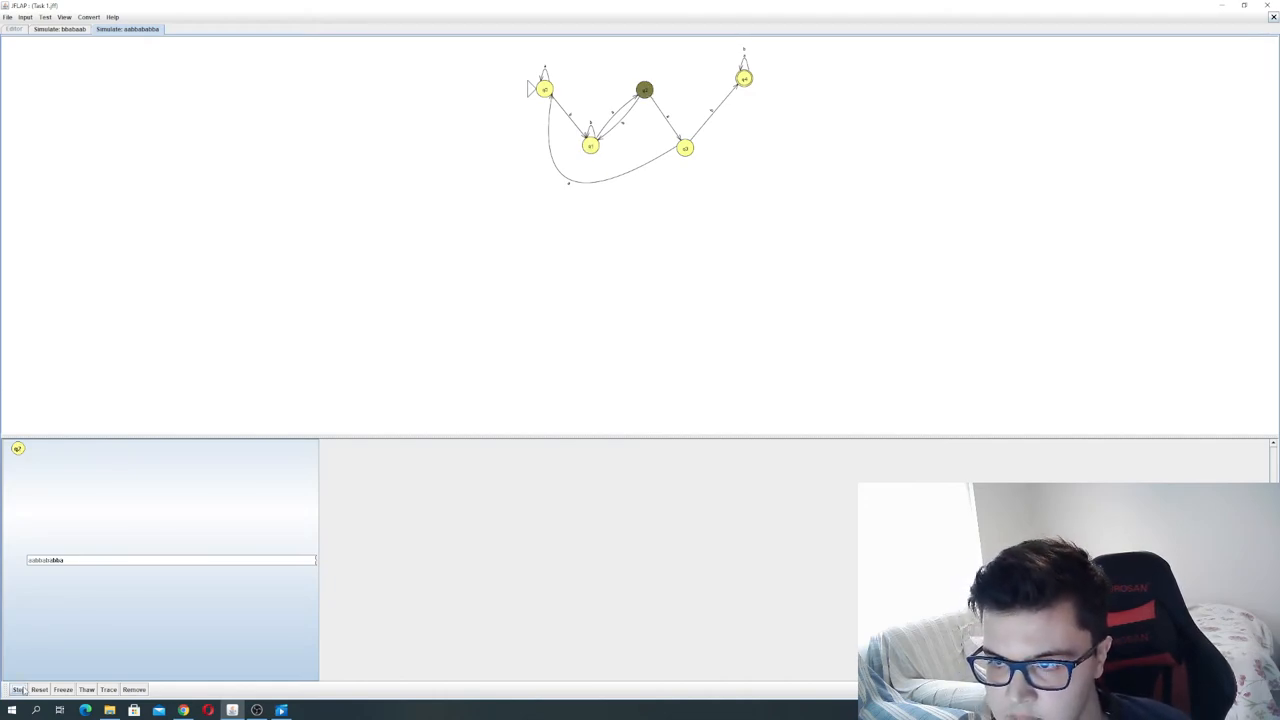
left_click(17, 689)
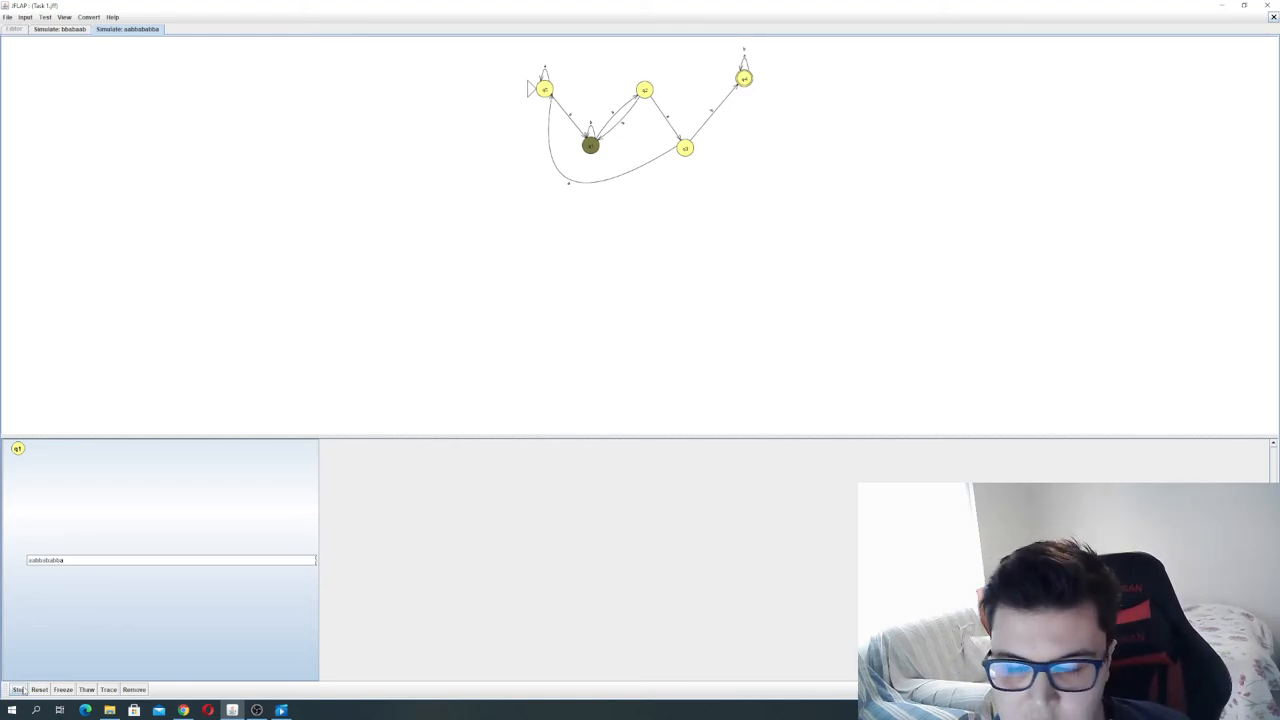
left_click(17, 689)
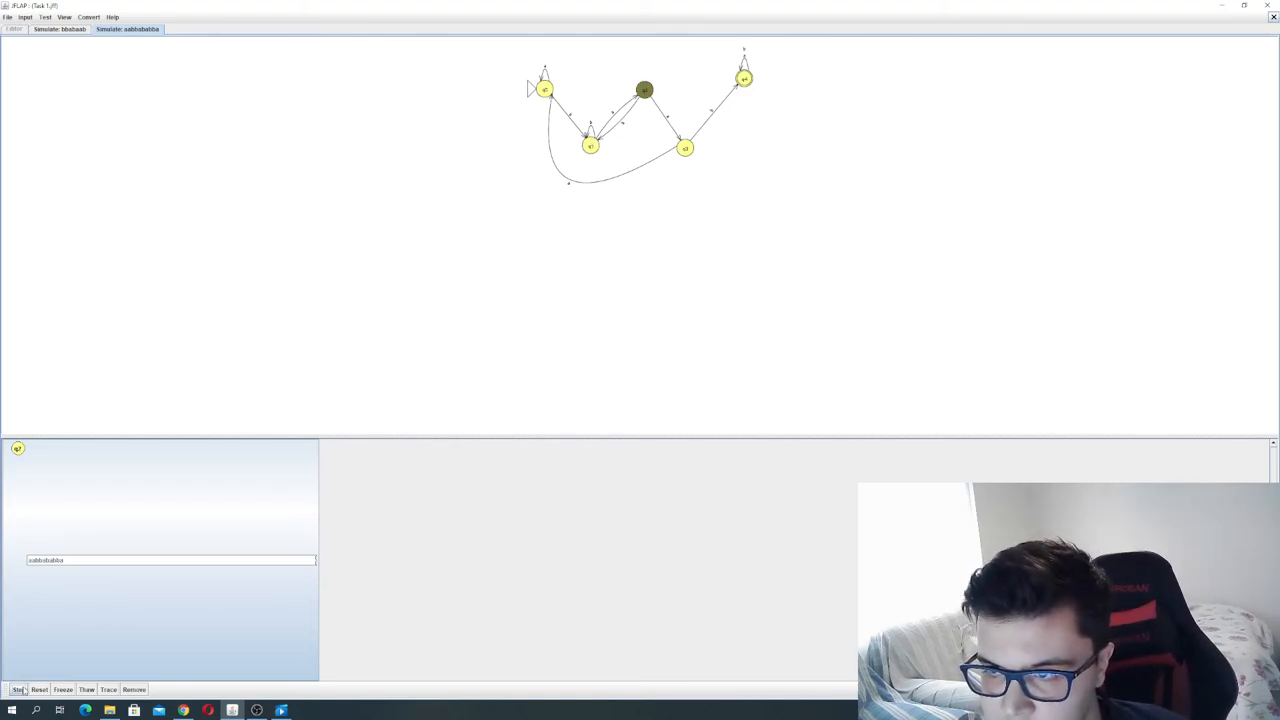
left_click(18, 689)
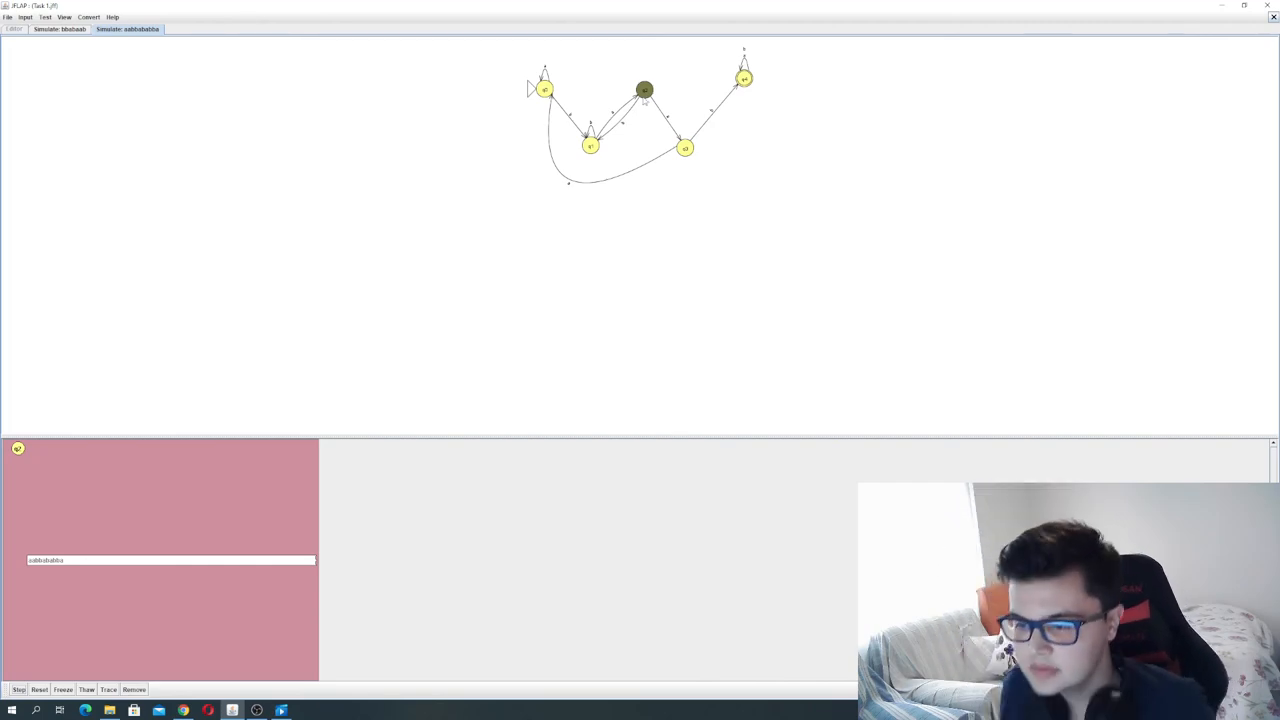
mouse_move(270, 690)
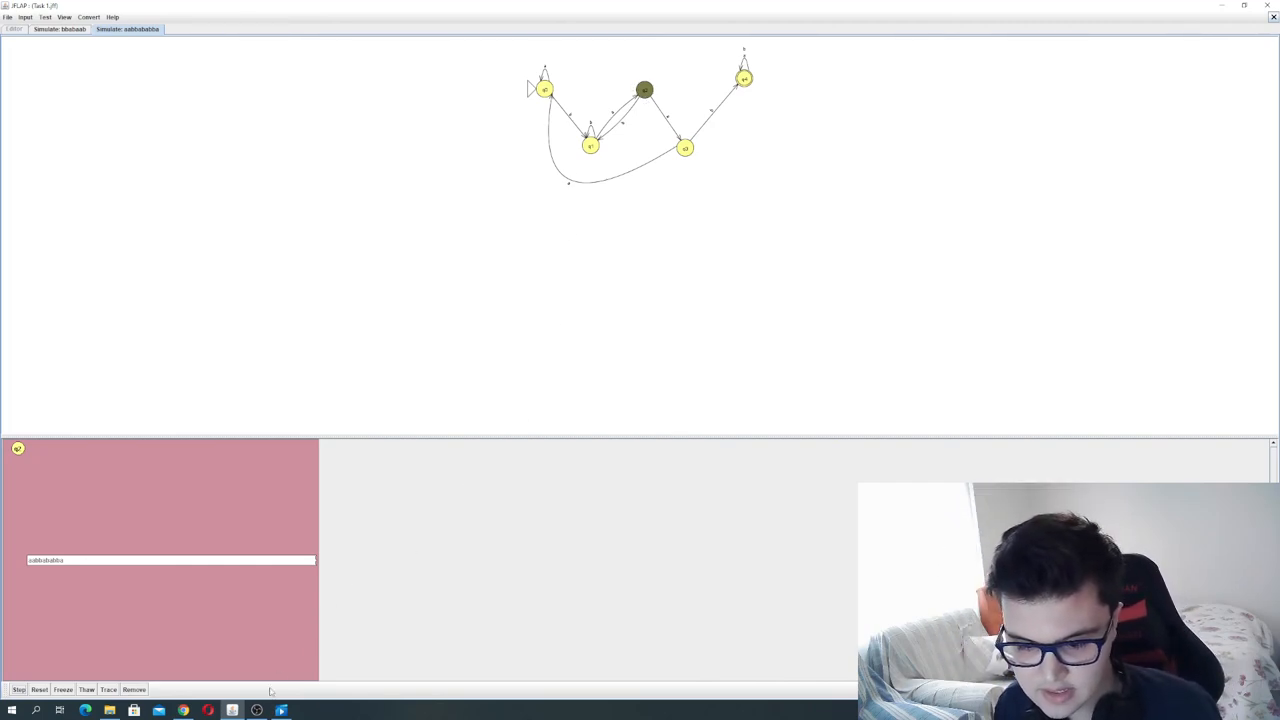